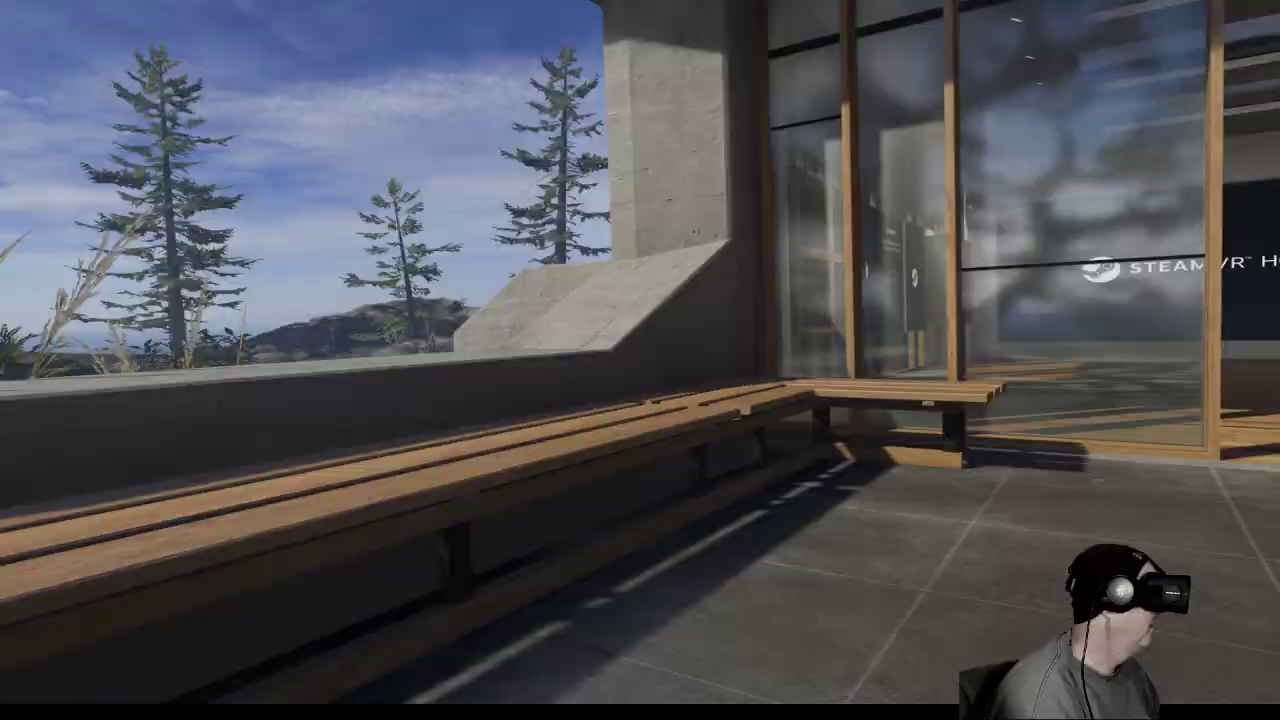
pyautogui.moveTo(640, 360)
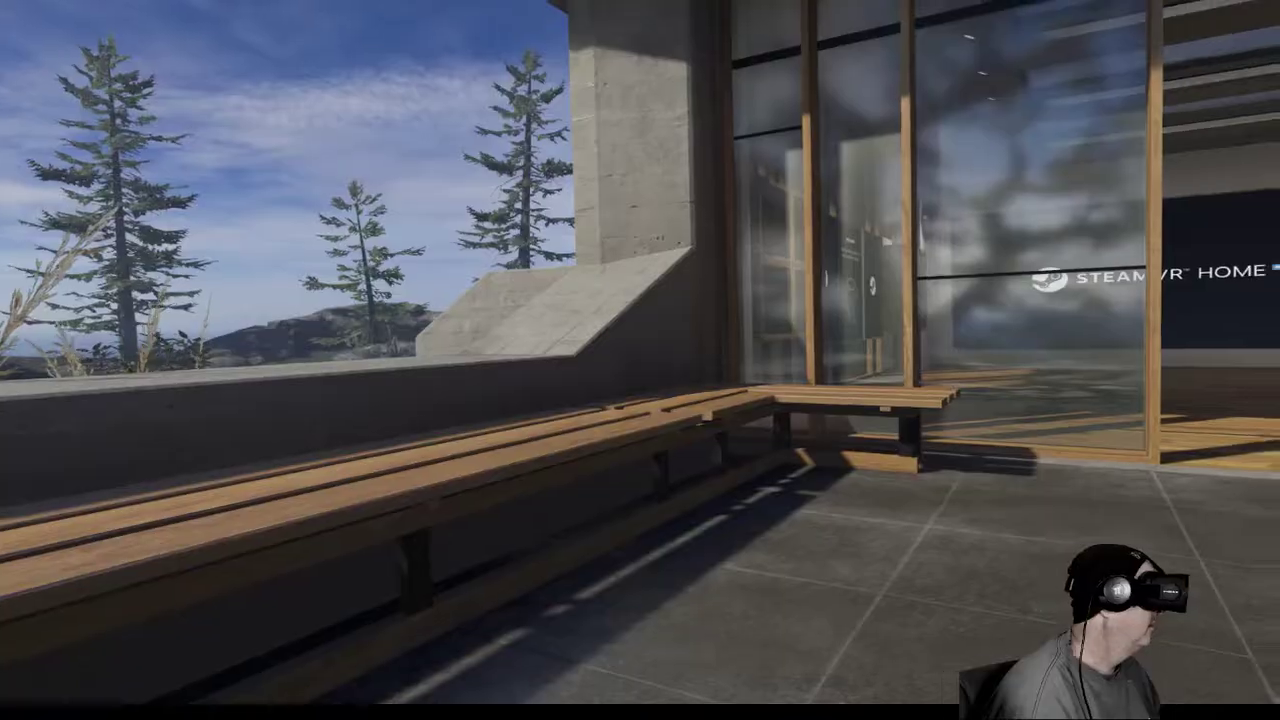
pyautogui.moveTo(640, 360)
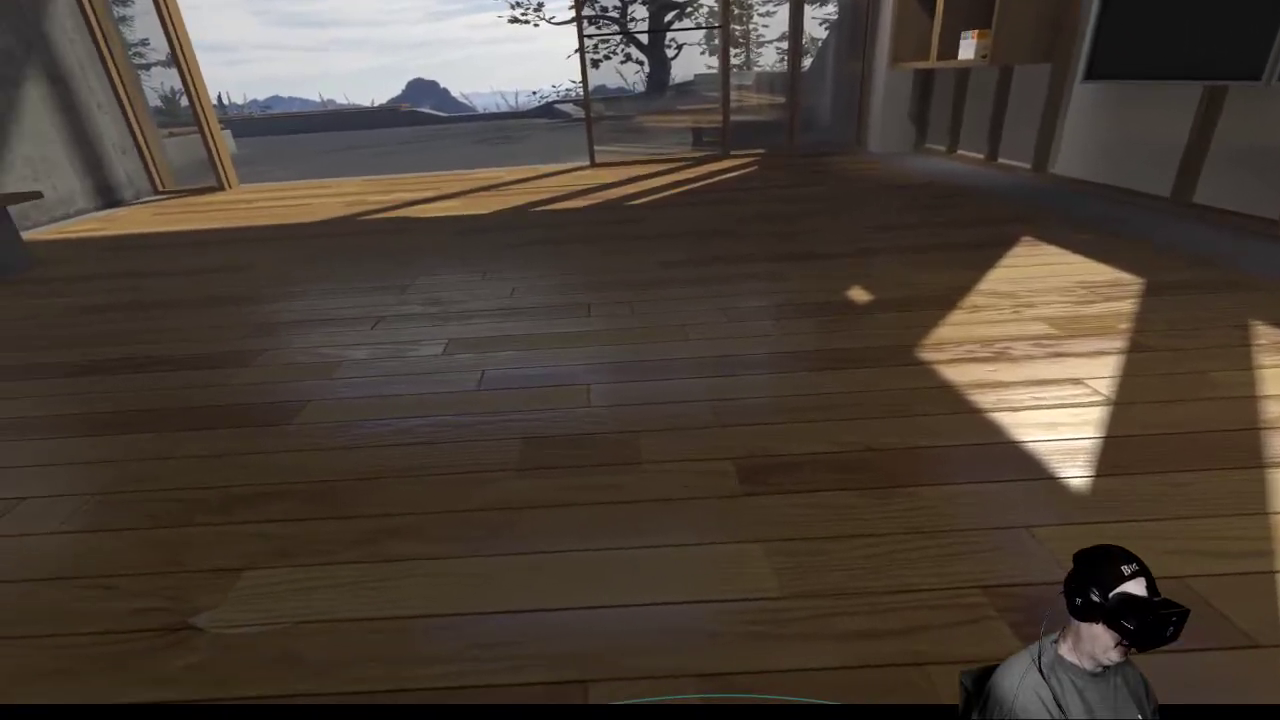
pyautogui.moveTo(640, 360)
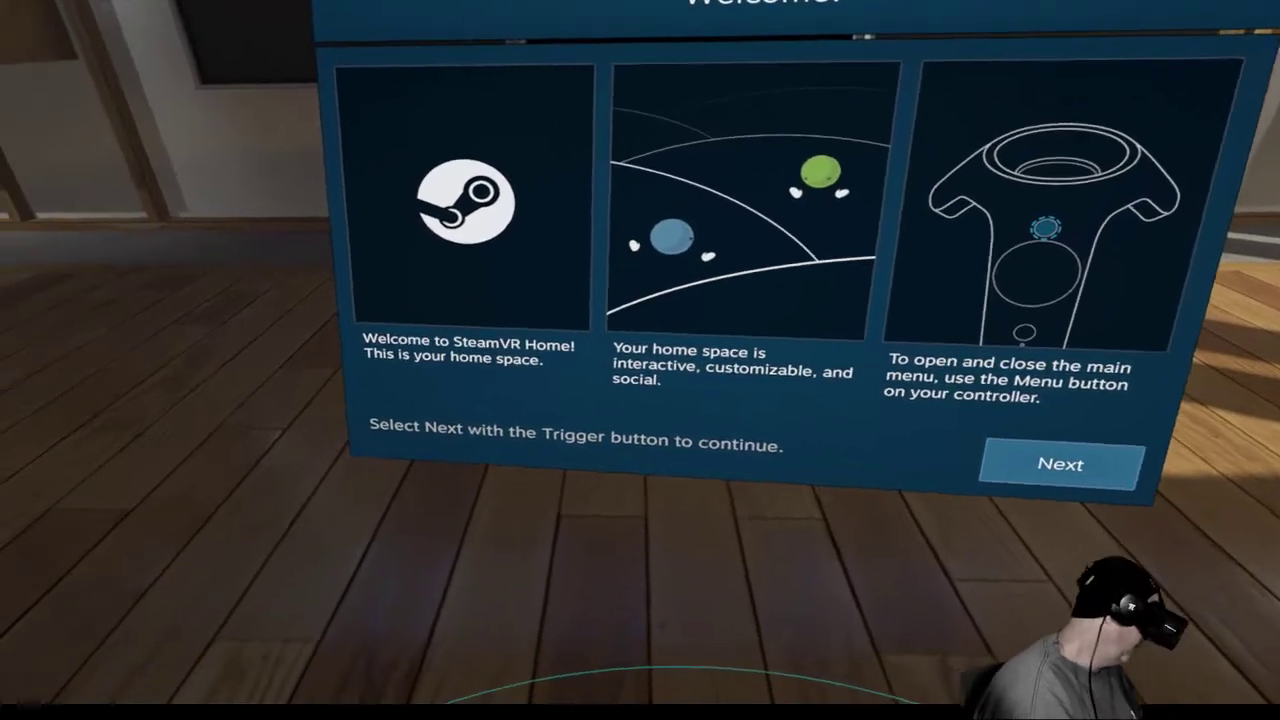
pyautogui.moveTo(640, 360)
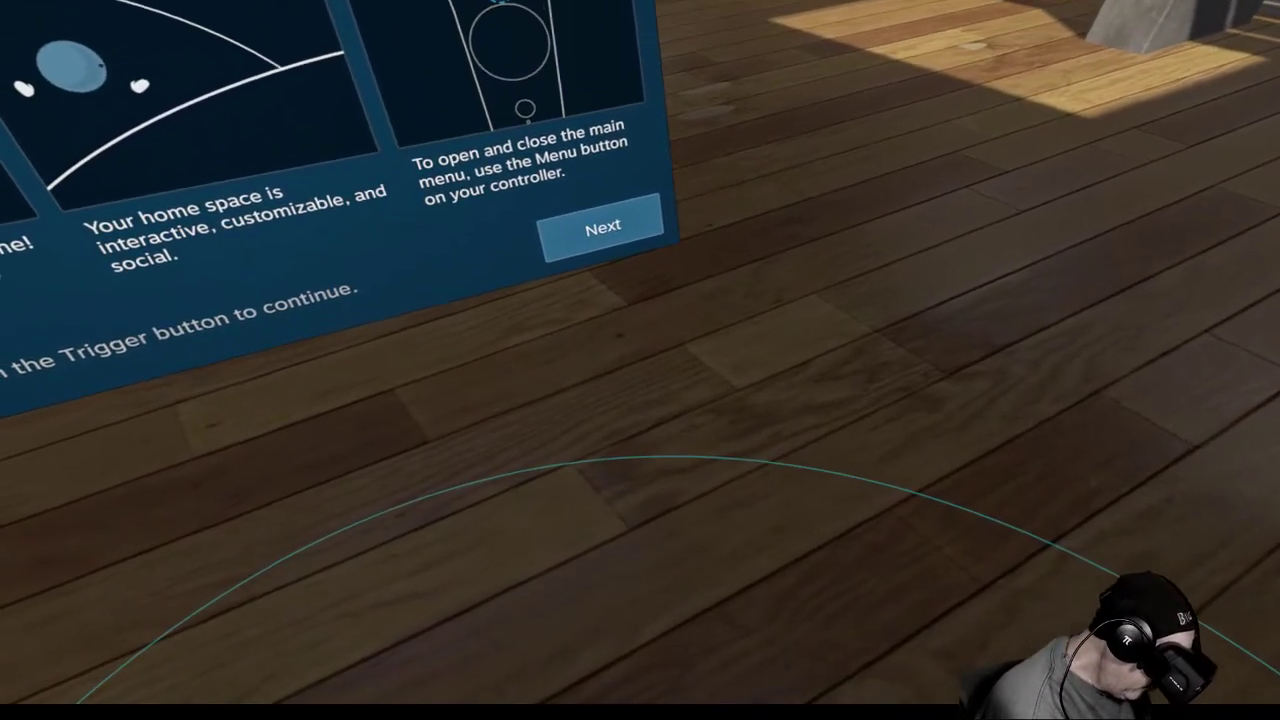
pyautogui.moveTo(640, 360)
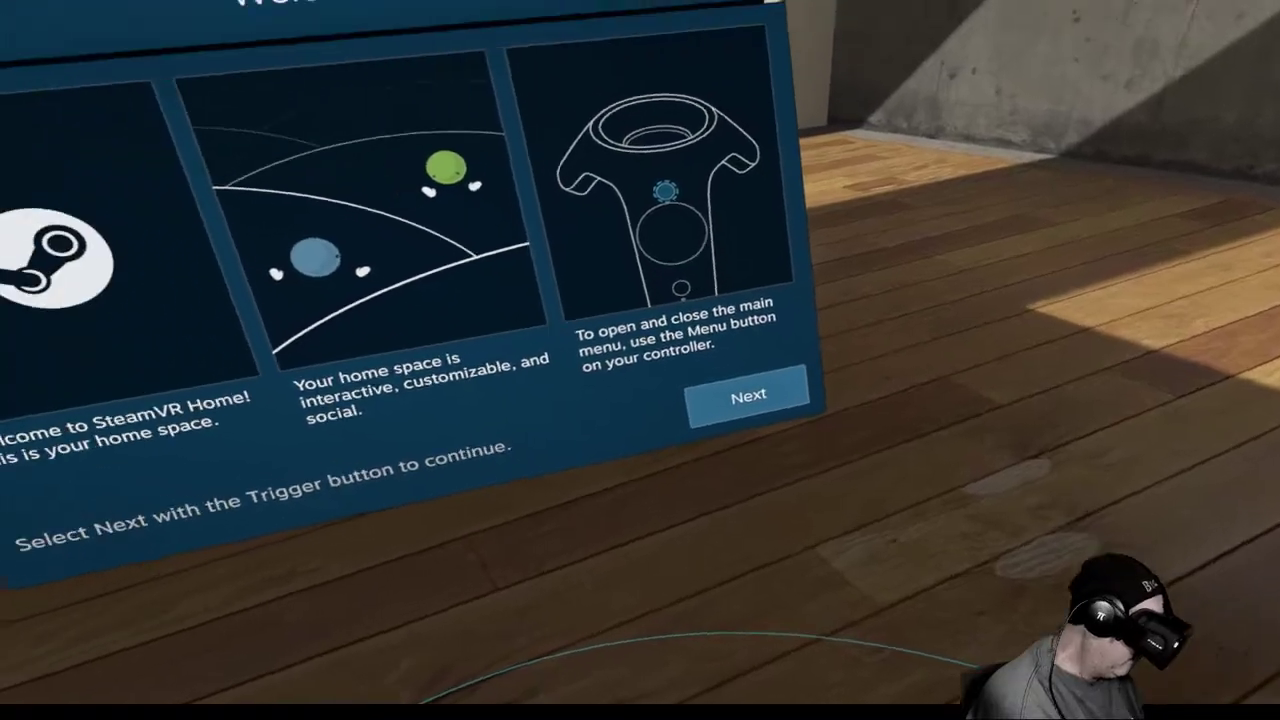
pyautogui.moveTo(640, 360)
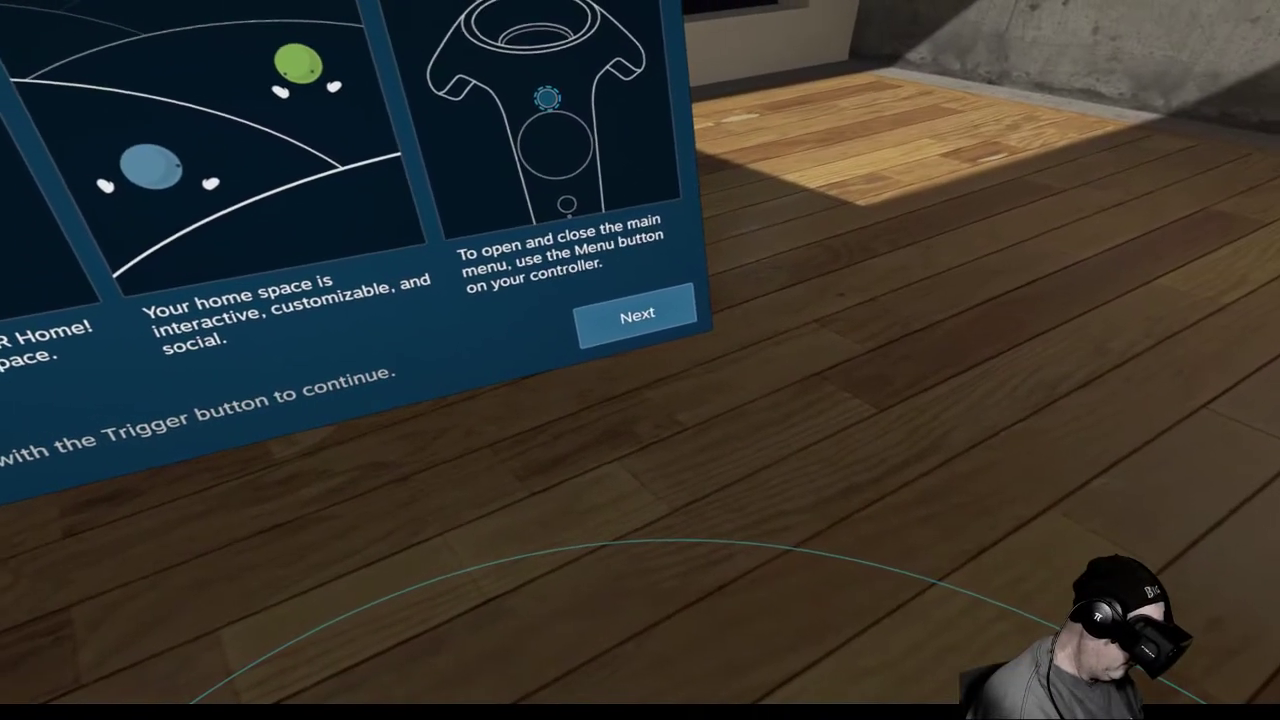
pyautogui.moveTo(640, 360)
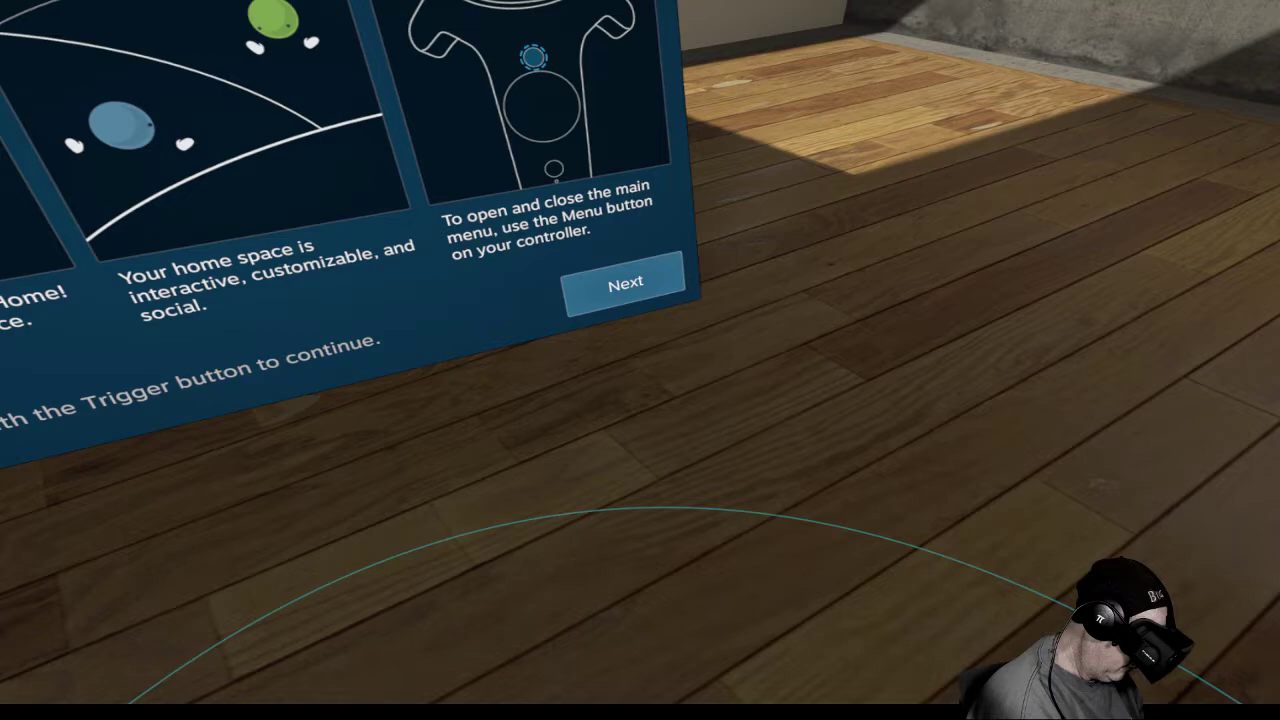
pyautogui.moveTo(640, 360)
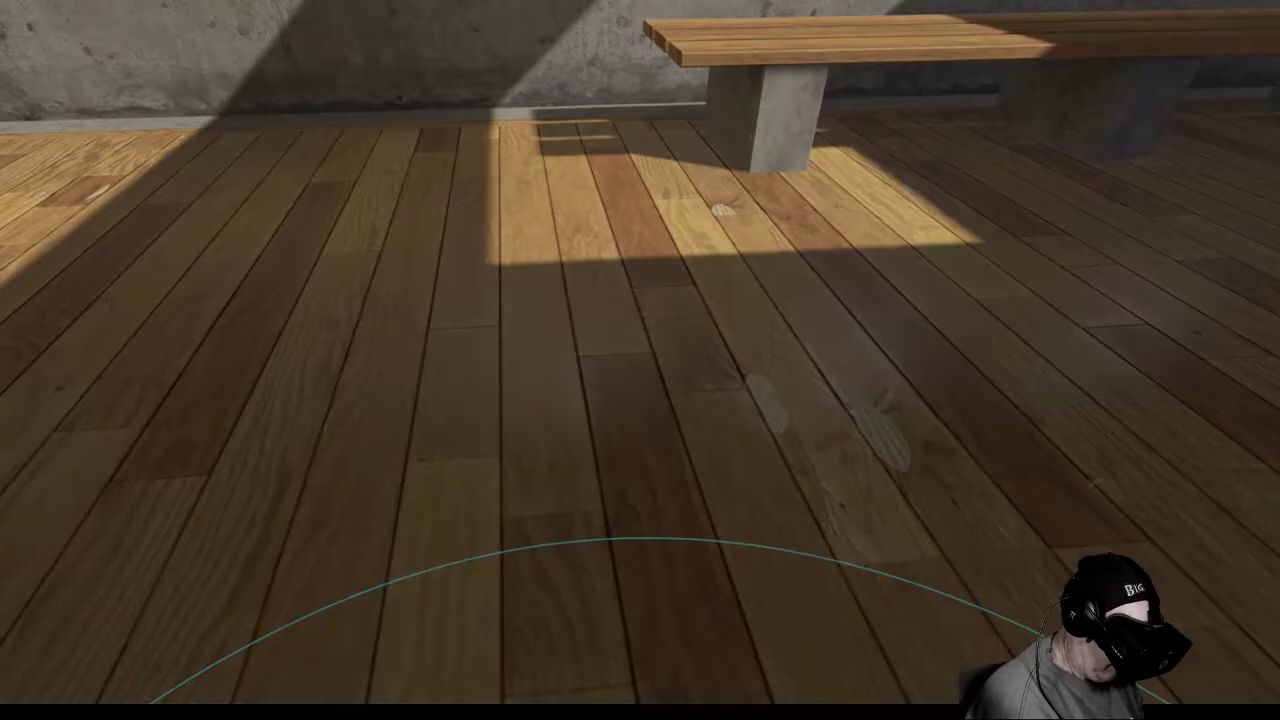
pyautogui.moveTo(640, 360)
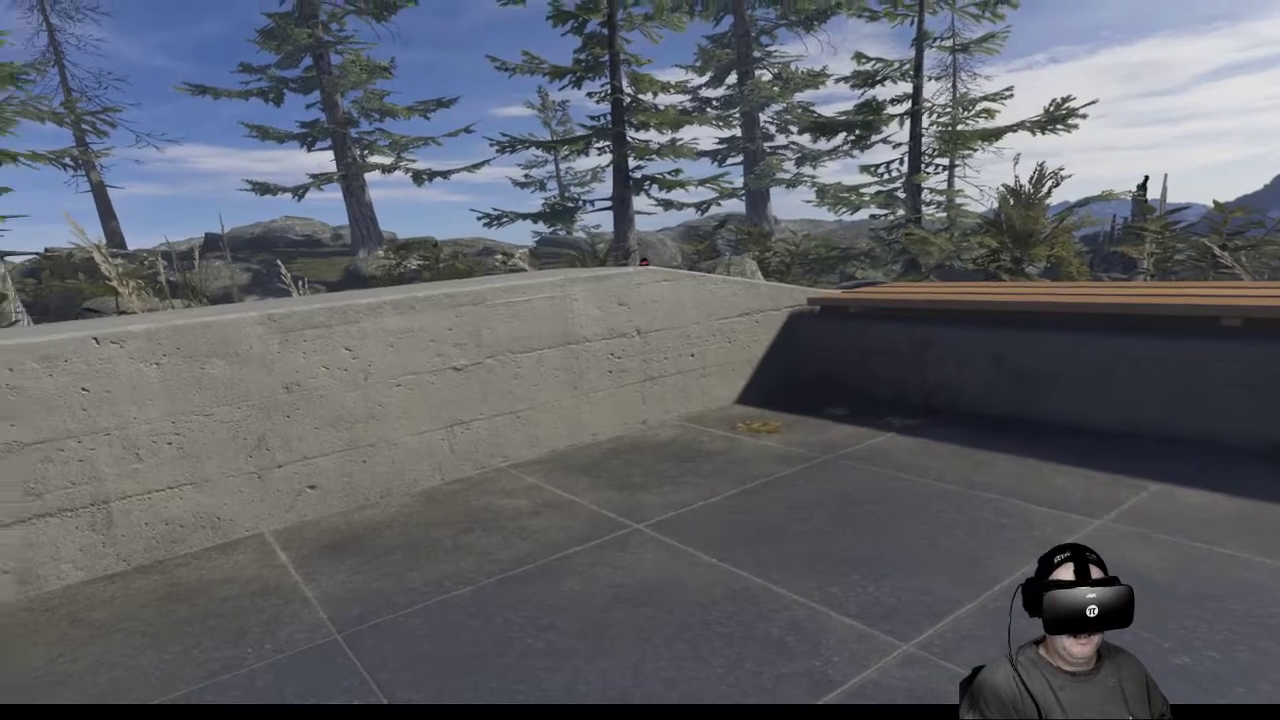
pyautogui.moveTo(640, 360)
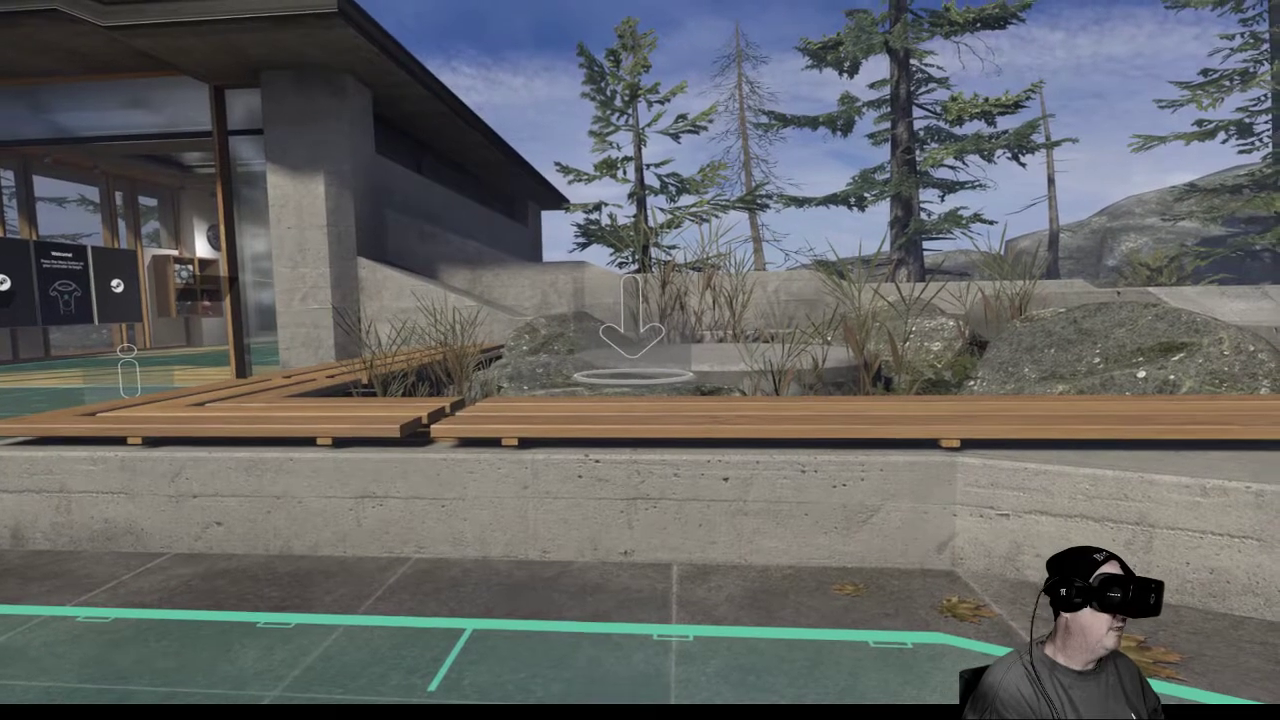
pyautogui.moveTo(640, 360)
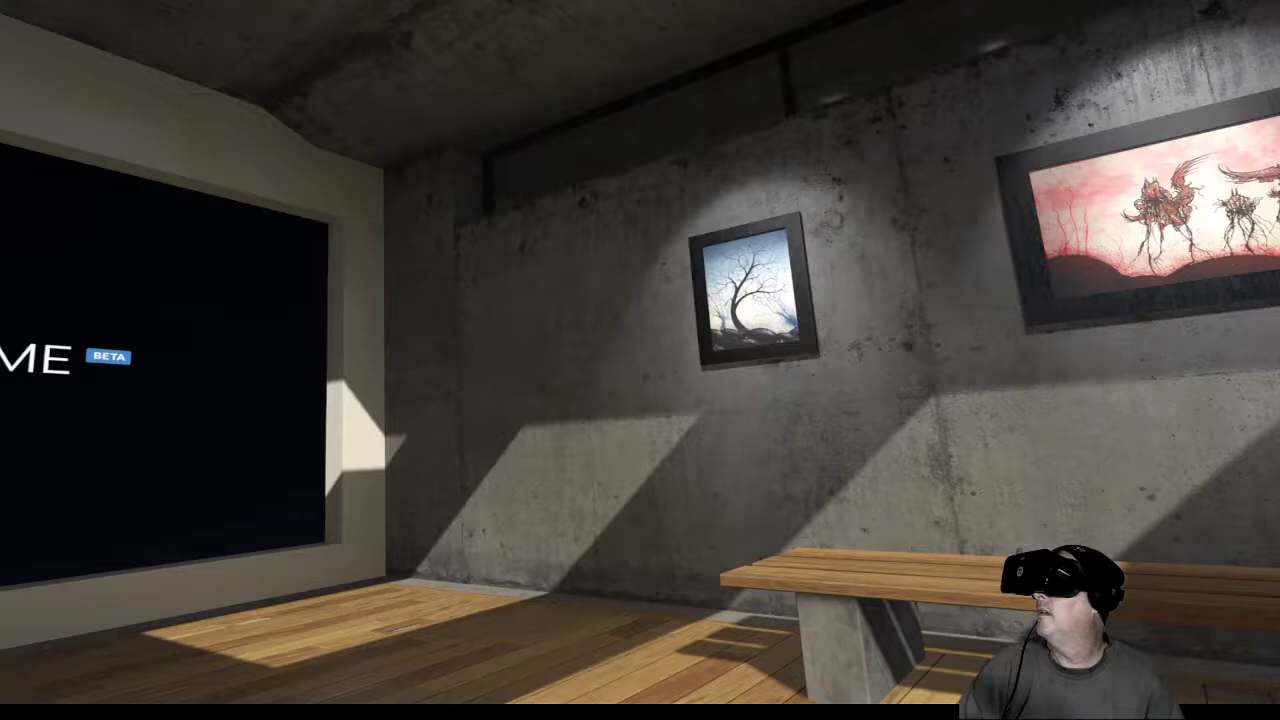
pyautogui.moveTo(640, 360)
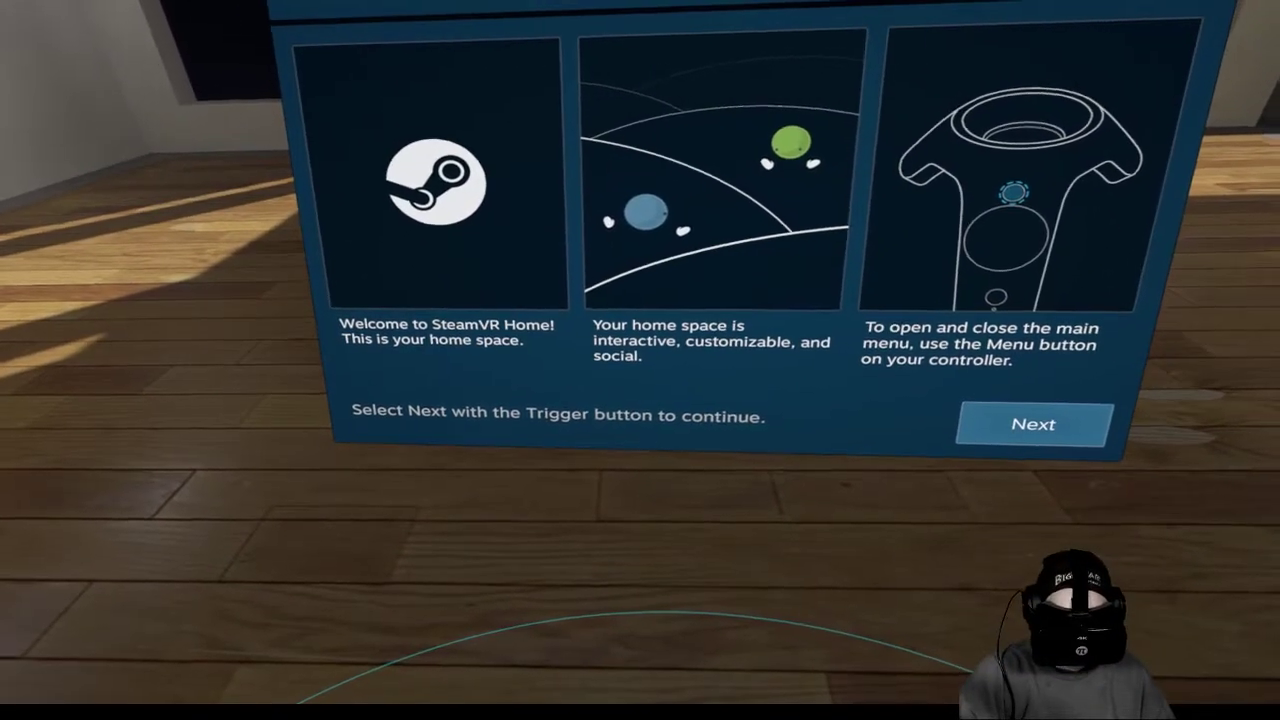
pyautogui.moveTo(640, 360)
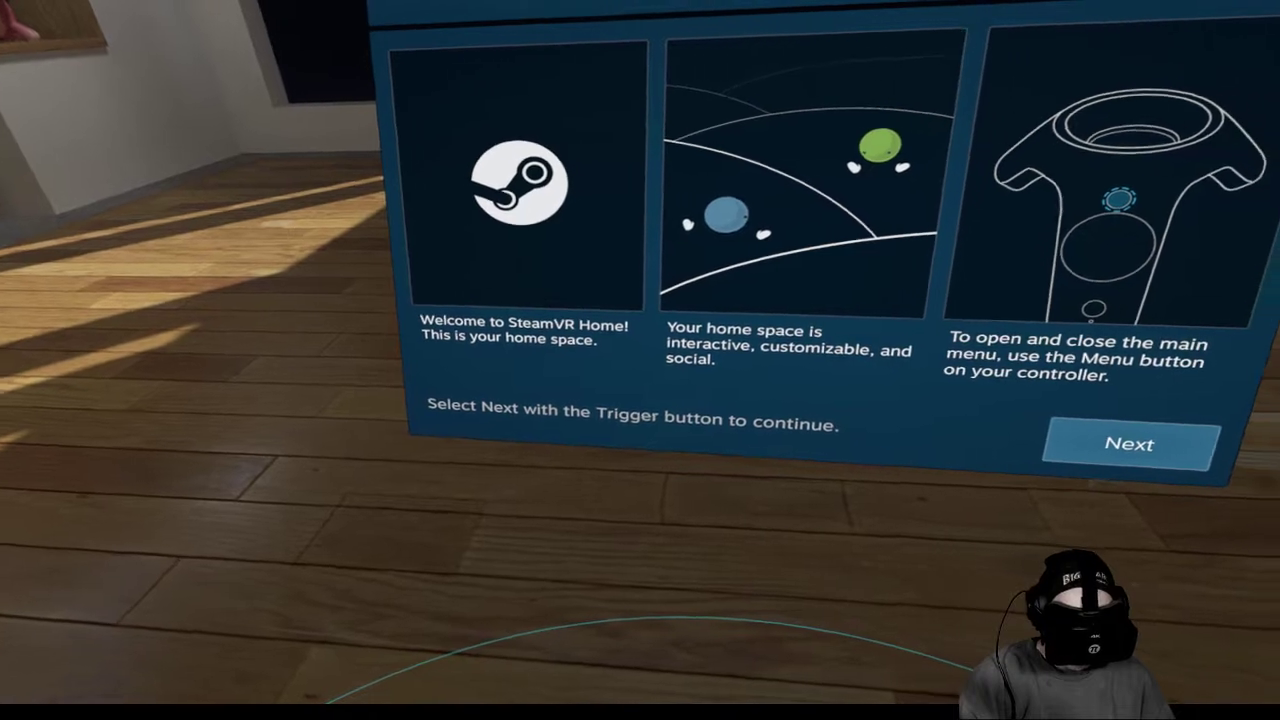